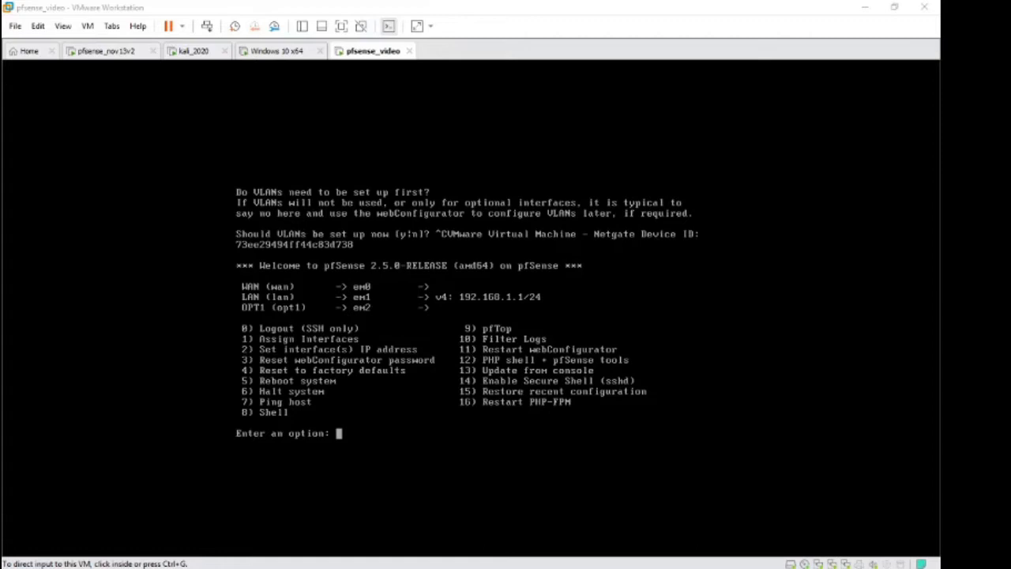
mouse_move(755, 319)
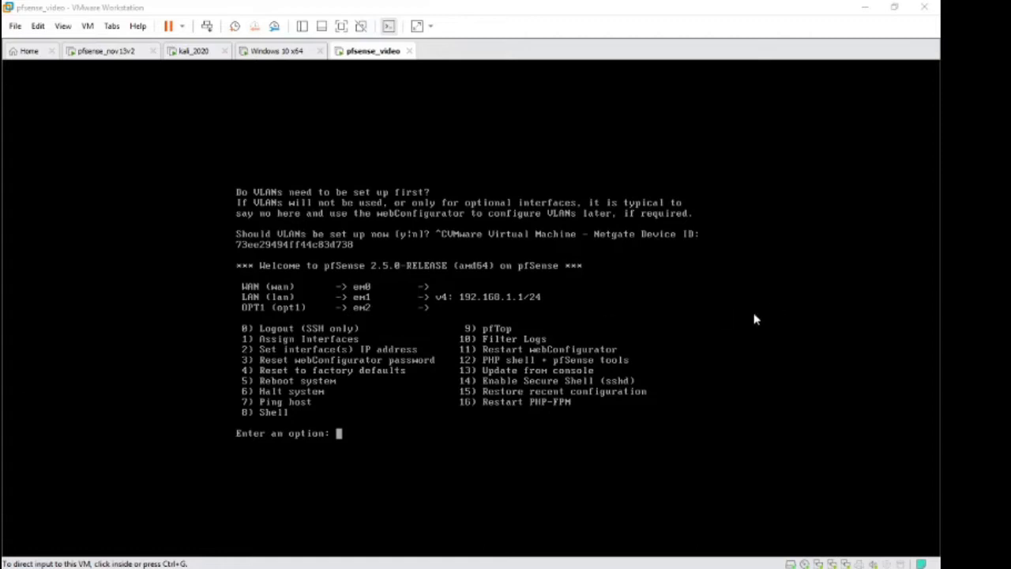
mouse_move(451, 285)
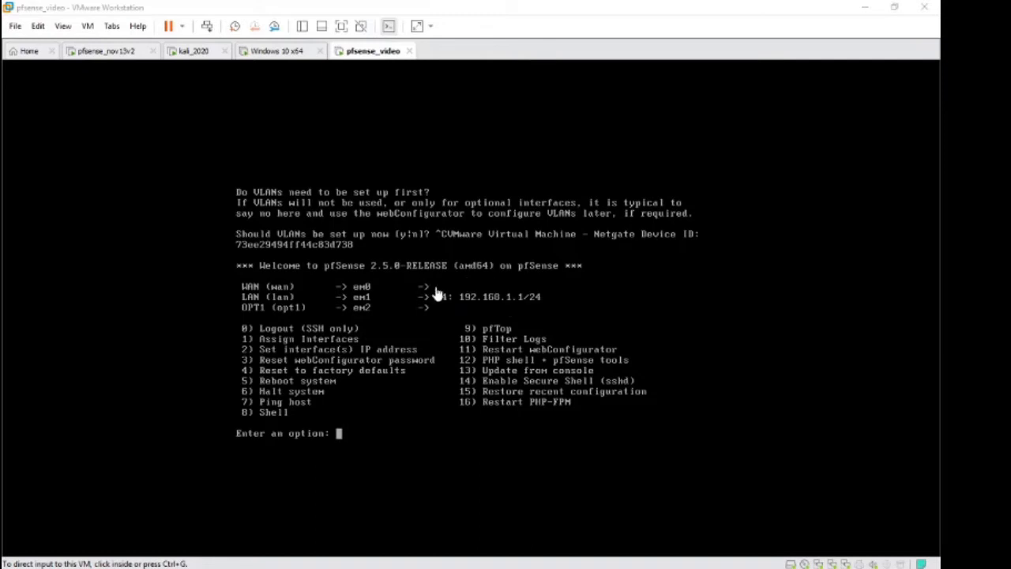
mouse_move(277, 186)
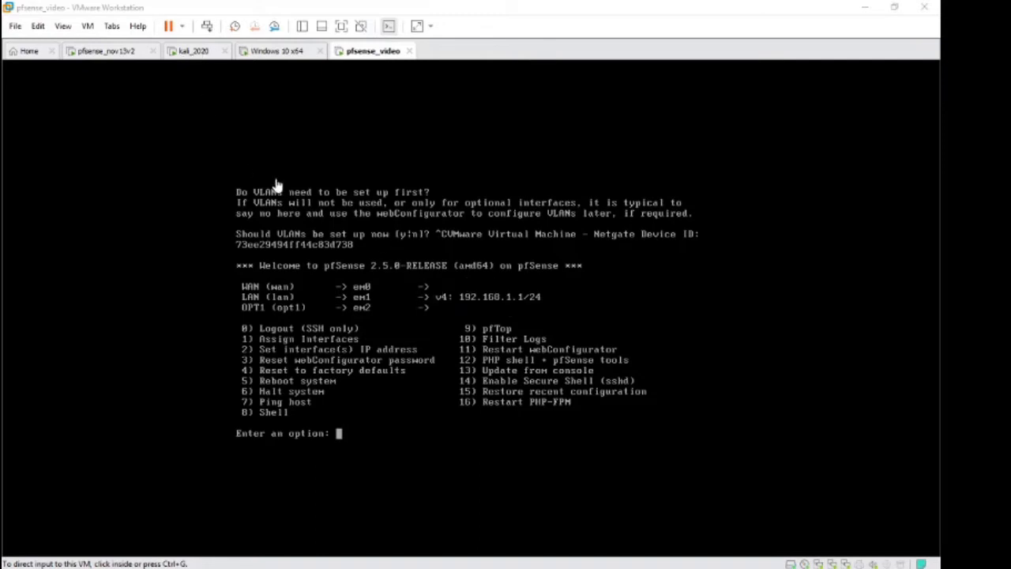
mouse_move(452, 291)
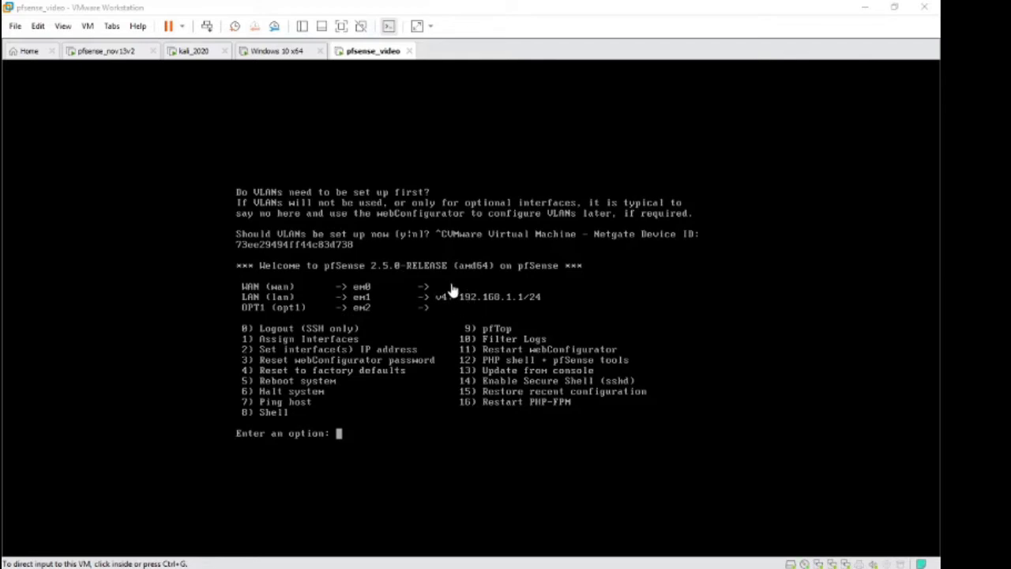
mouse_move(443, 294)
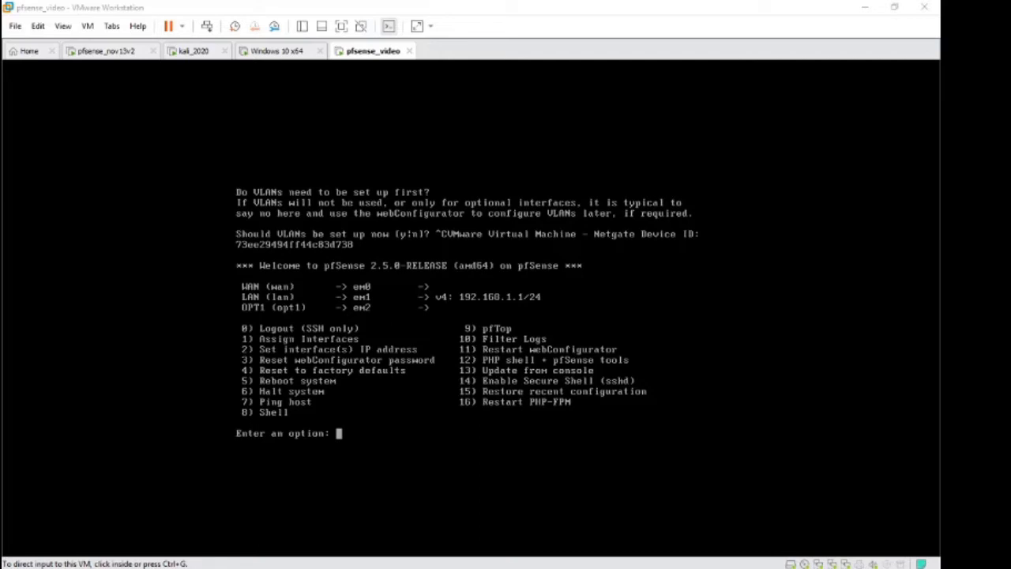
mouse_move(237, 196)
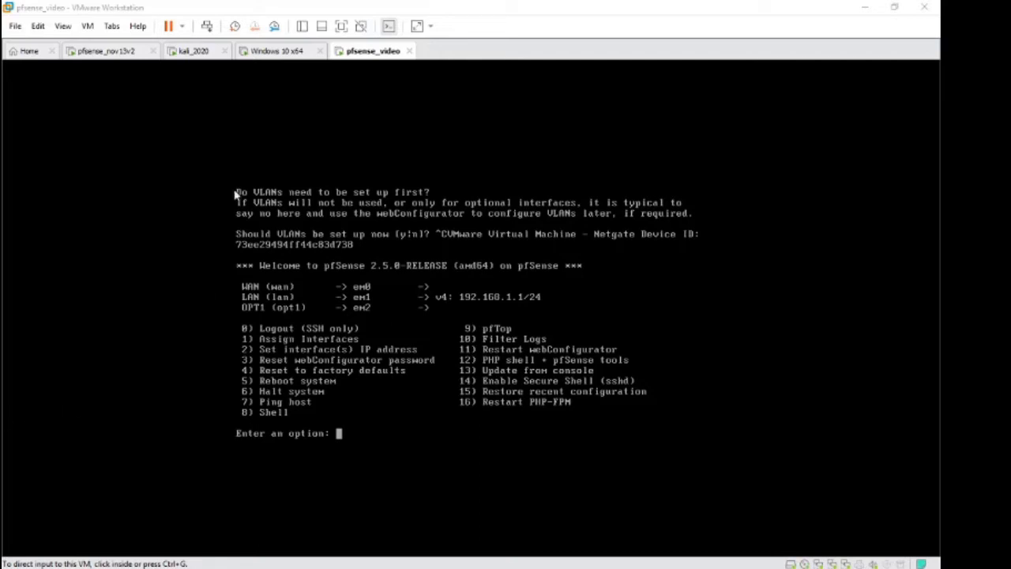
Review the pfSense VM's three network adapters and their connection types in hardware settings.
left_click(89, 26)
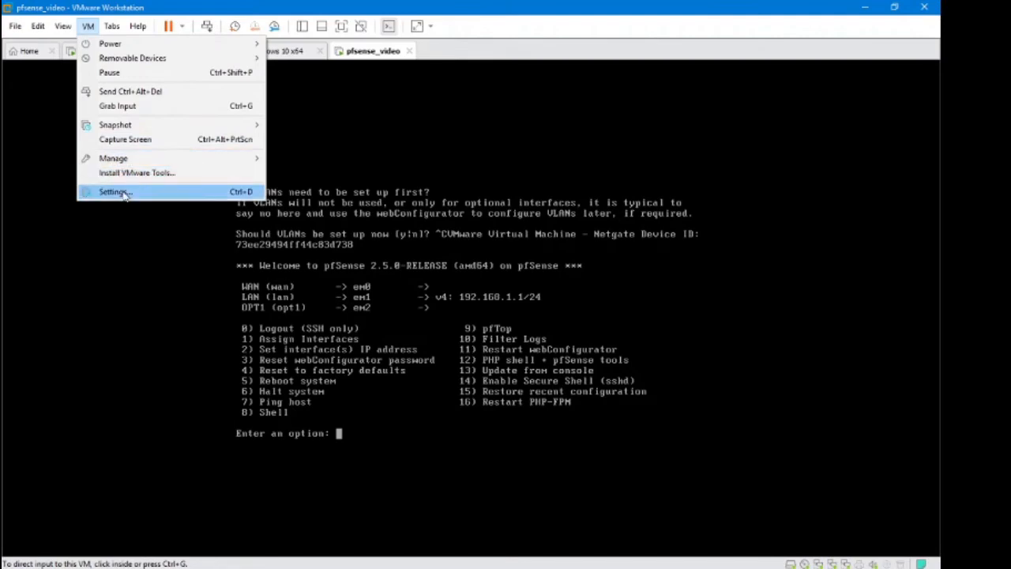
left_click(114, 191)
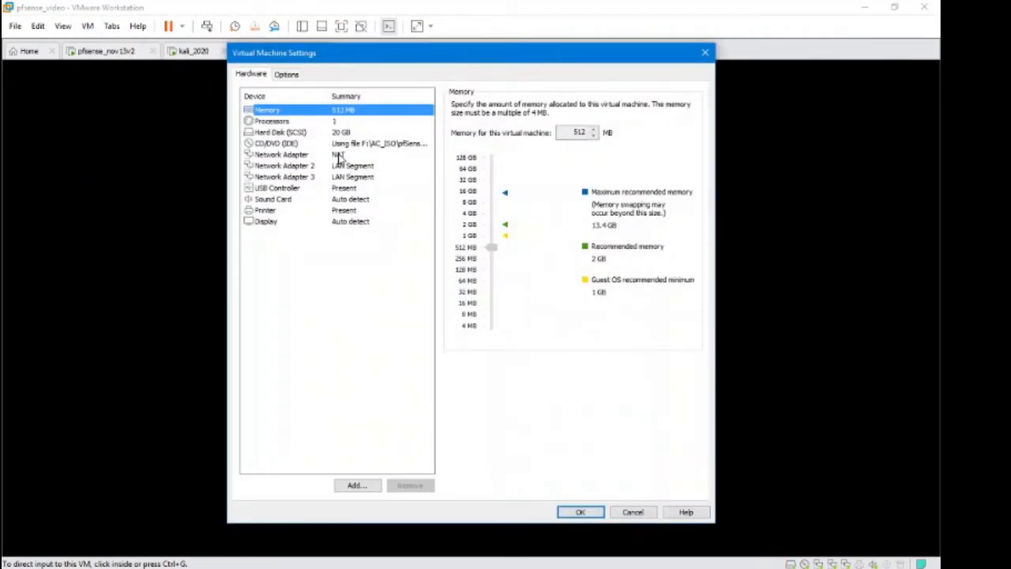
left_click(281, 155)
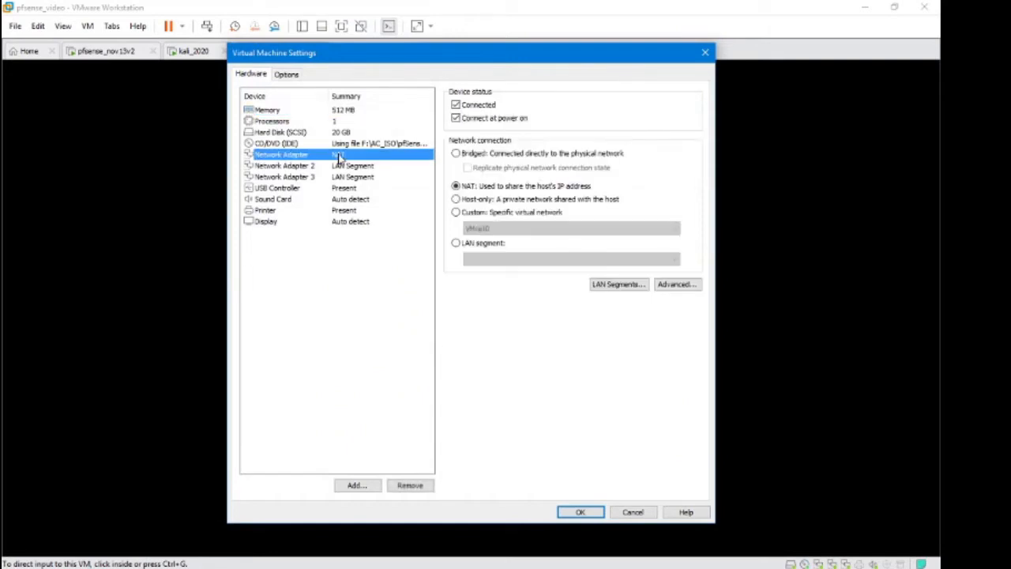
left_click(283, 166)
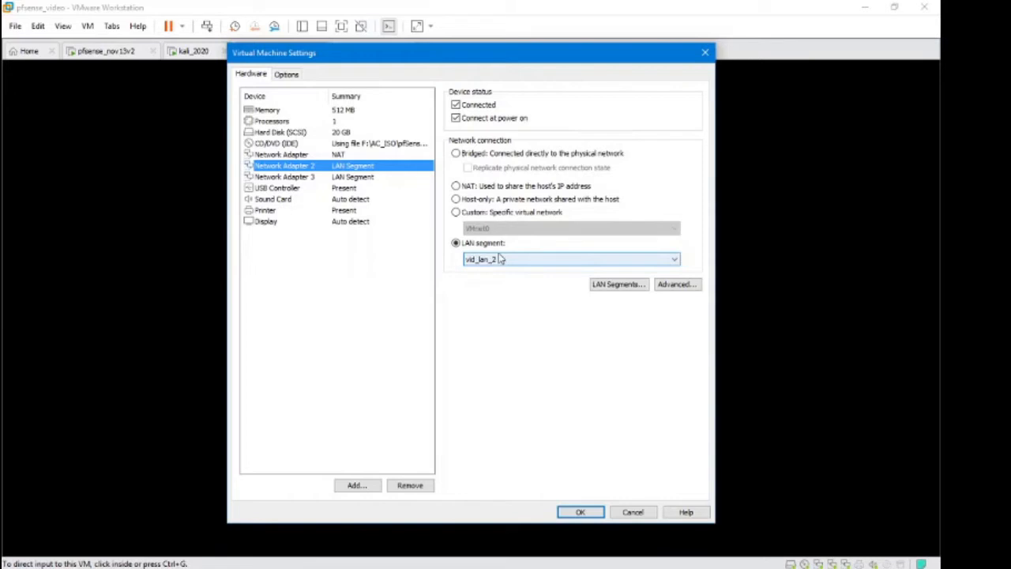
left_click(285, 177)
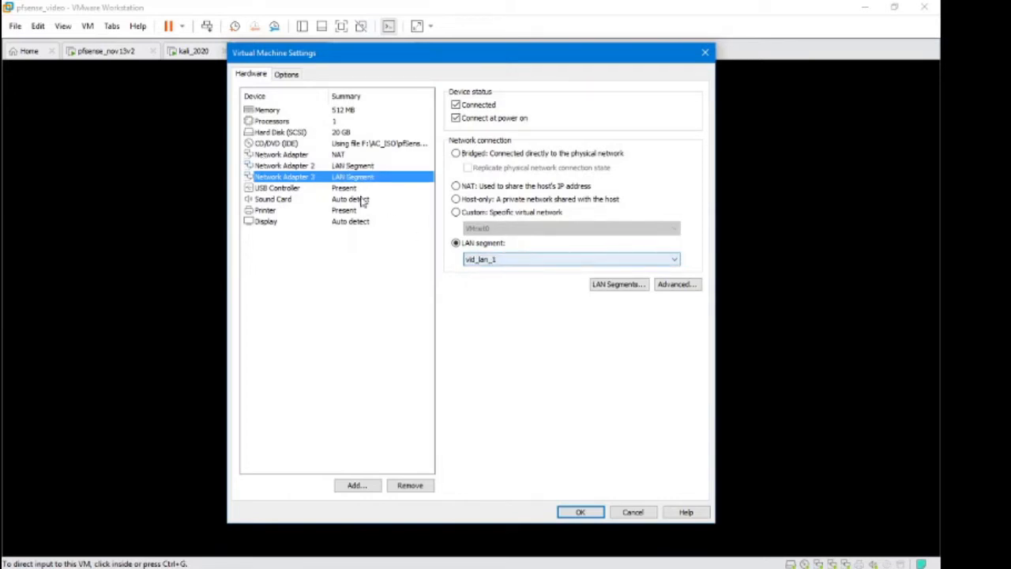
left_click(285, 166)
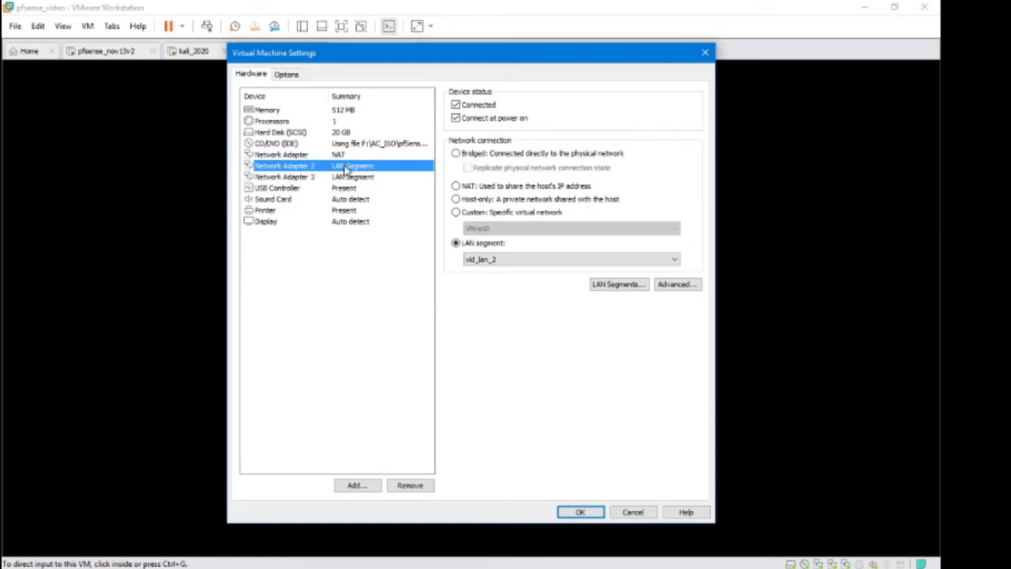
left_click(281, 155)
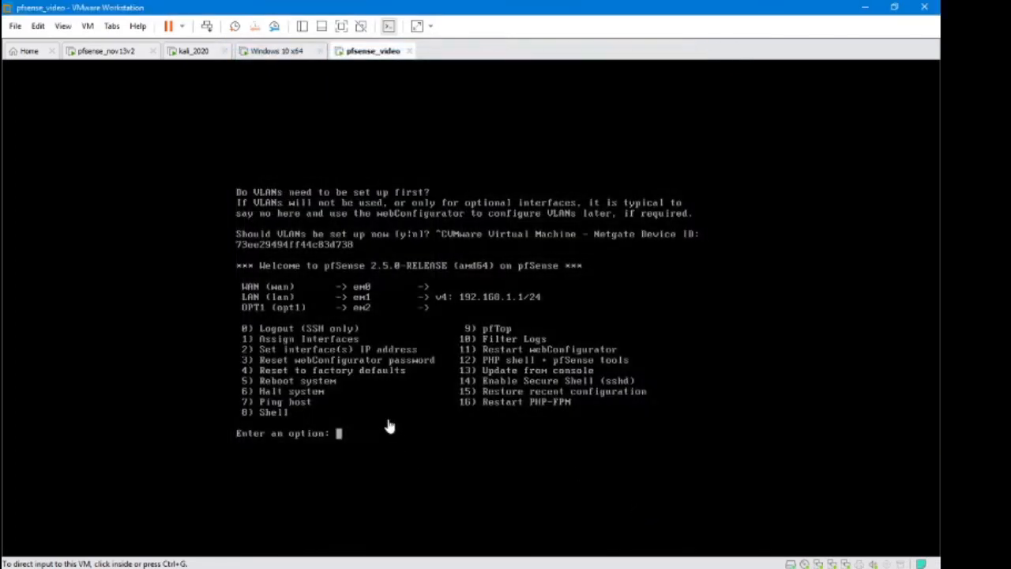
mouse_move(292, 331)
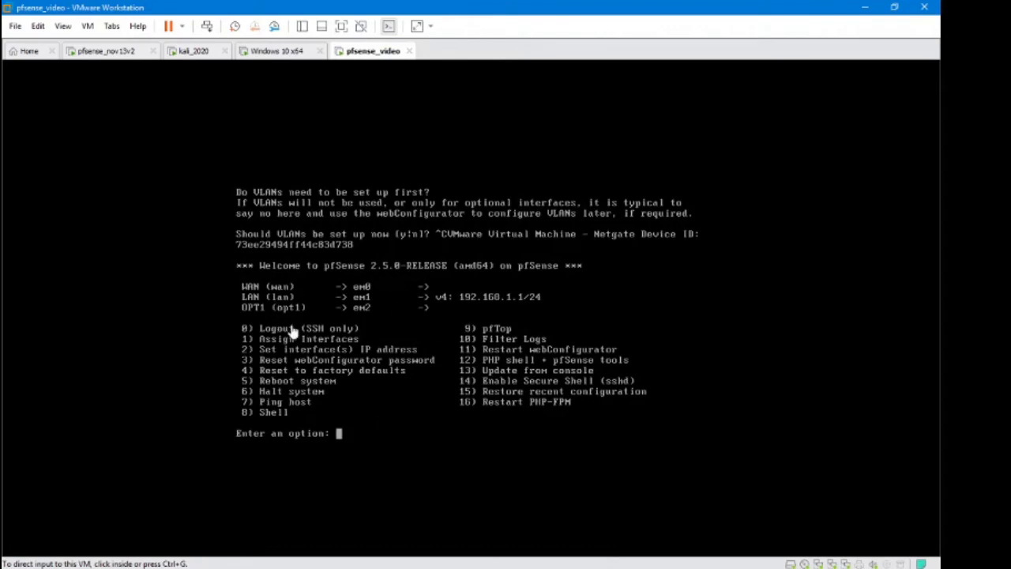
mouse_move(399, 298)
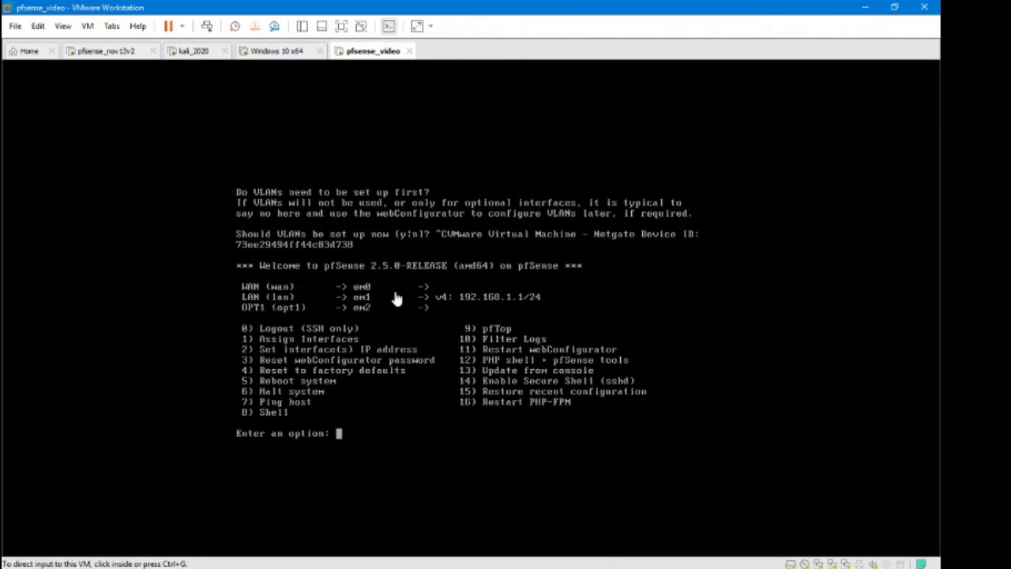
mouse_move(382, 430)
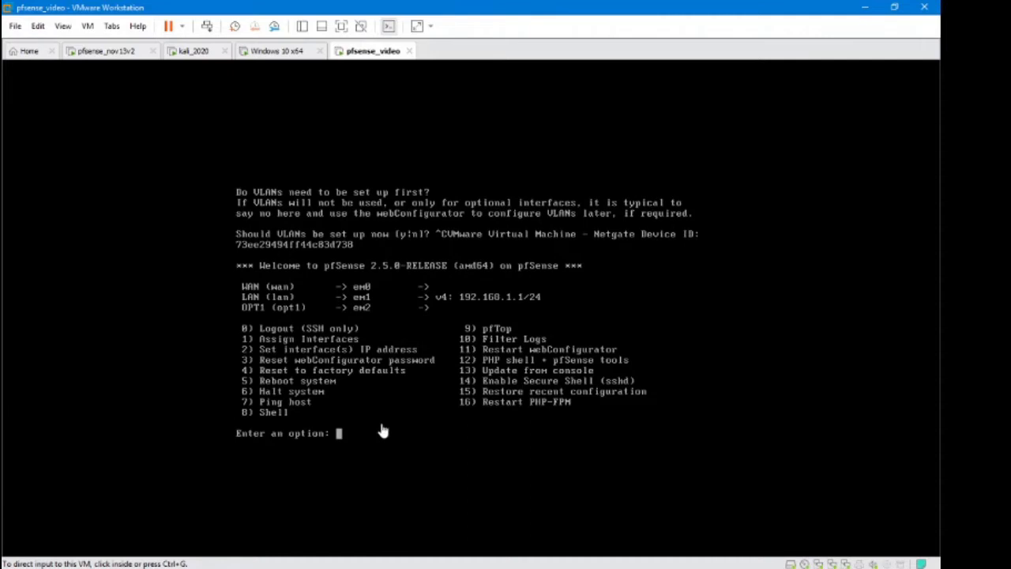
mouse_move(275, 351)
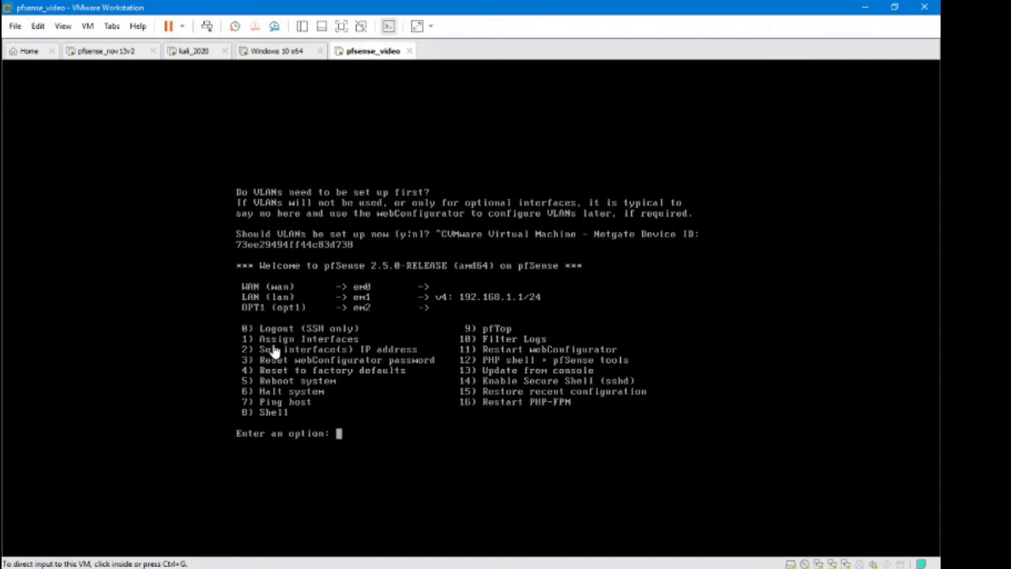
mouse_move(373, 439)
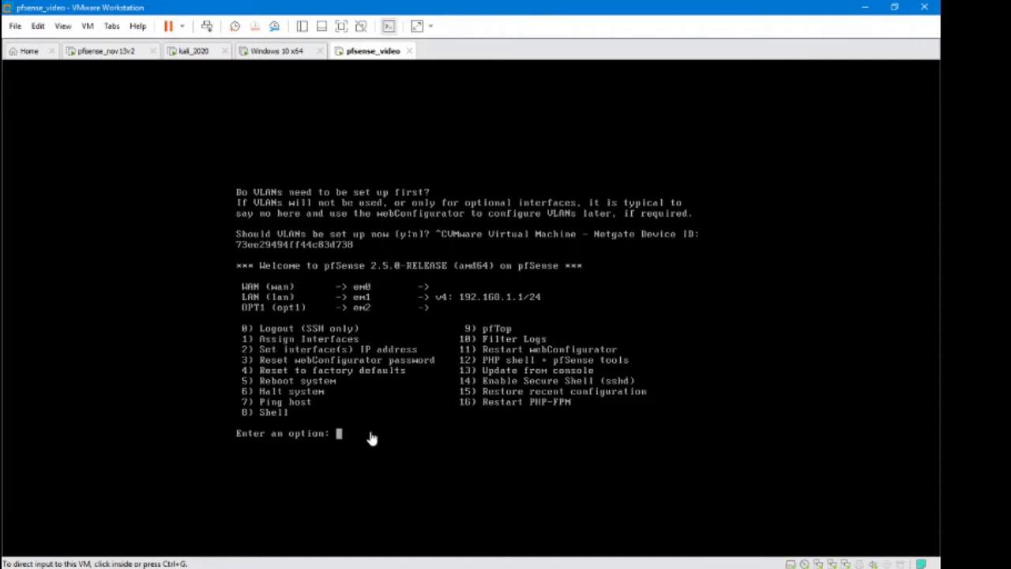
Start Assign Interfaces from the pfSense console menu with option 1.
type("1")
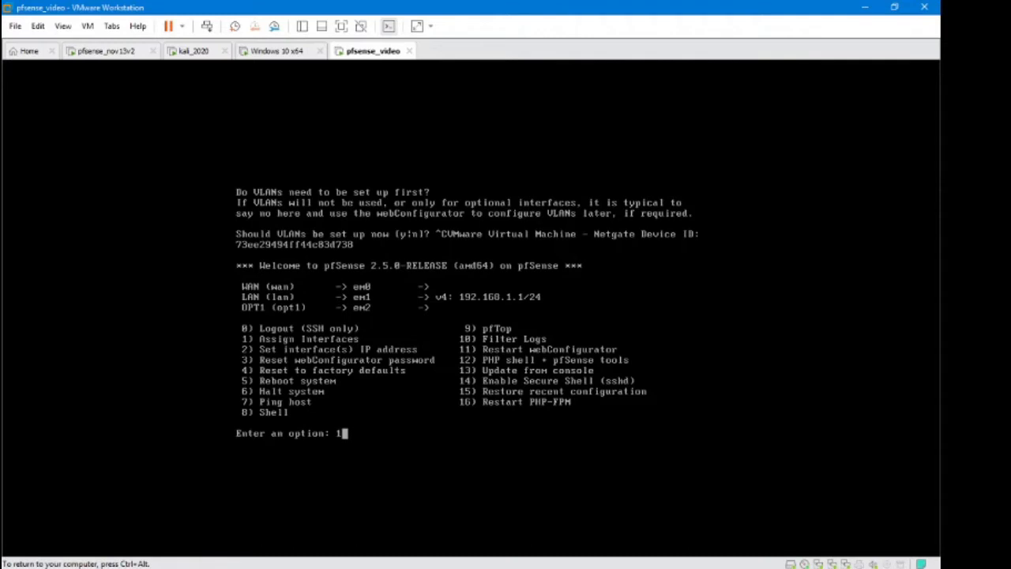
key("enter")
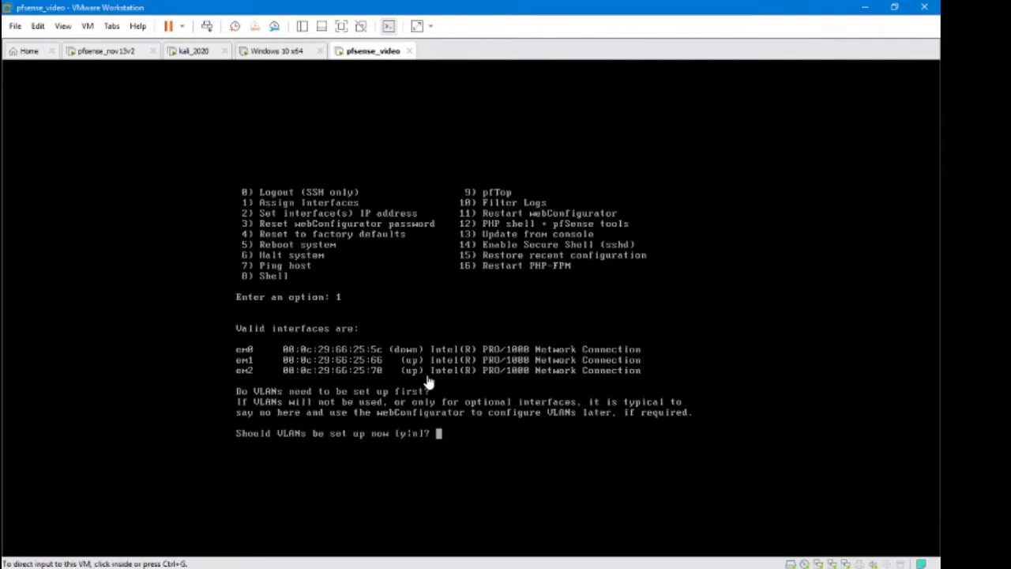
mouse_move(402, 355)
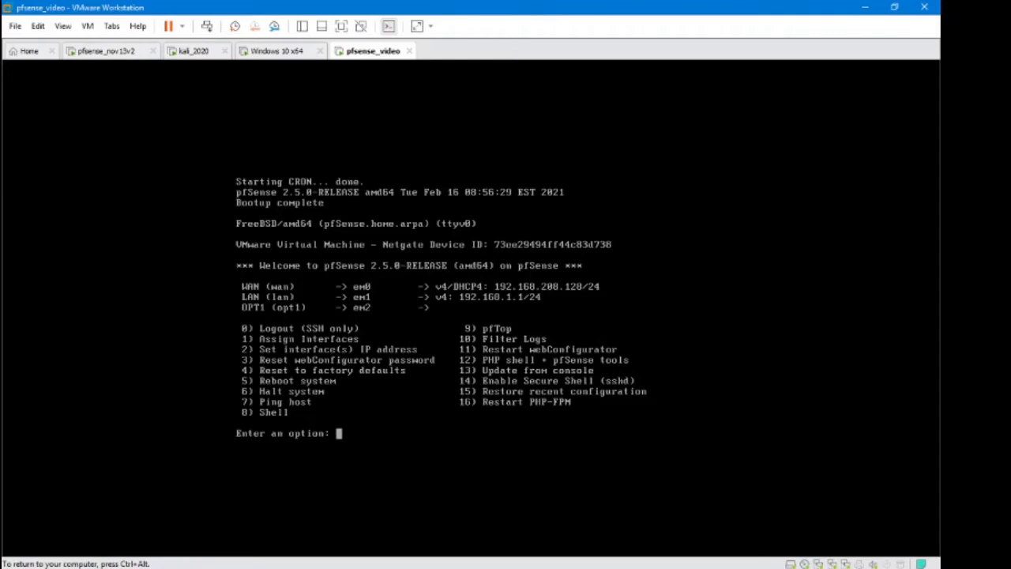
Enter the shell via option 8, reference em0, then exit back to the console menu.
type("8")
type("ifconfig")
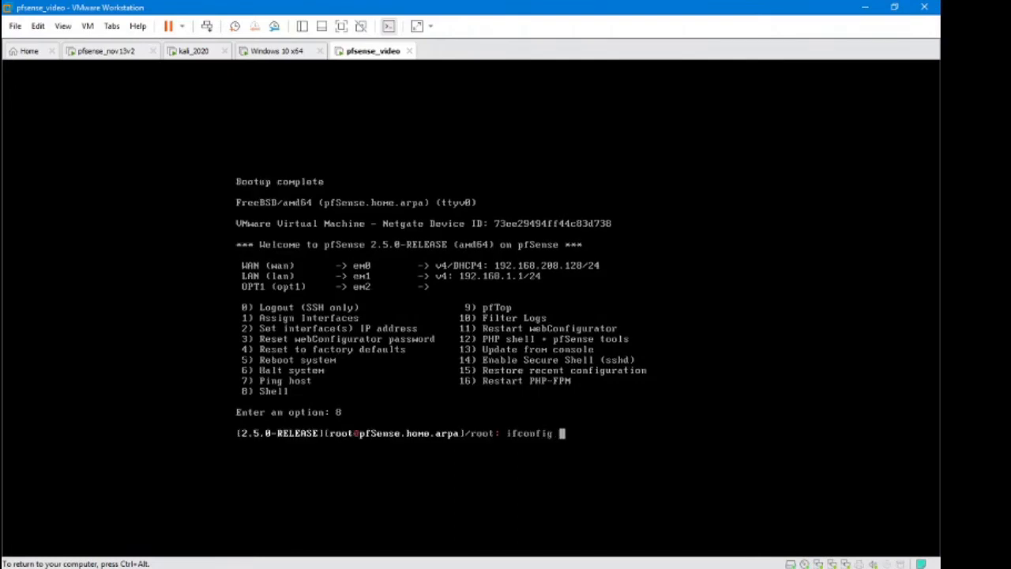
type("em0")
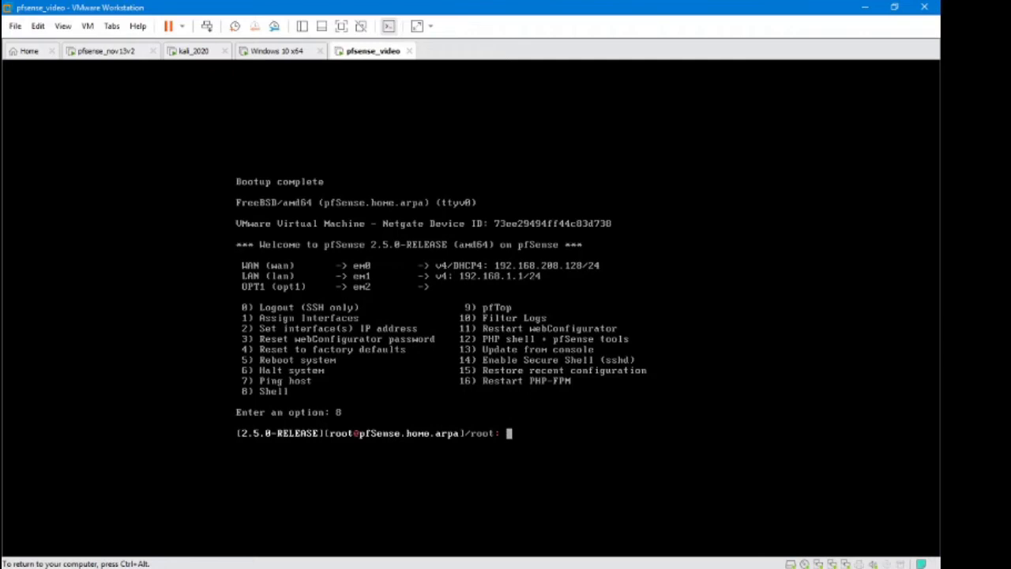
type("exit")
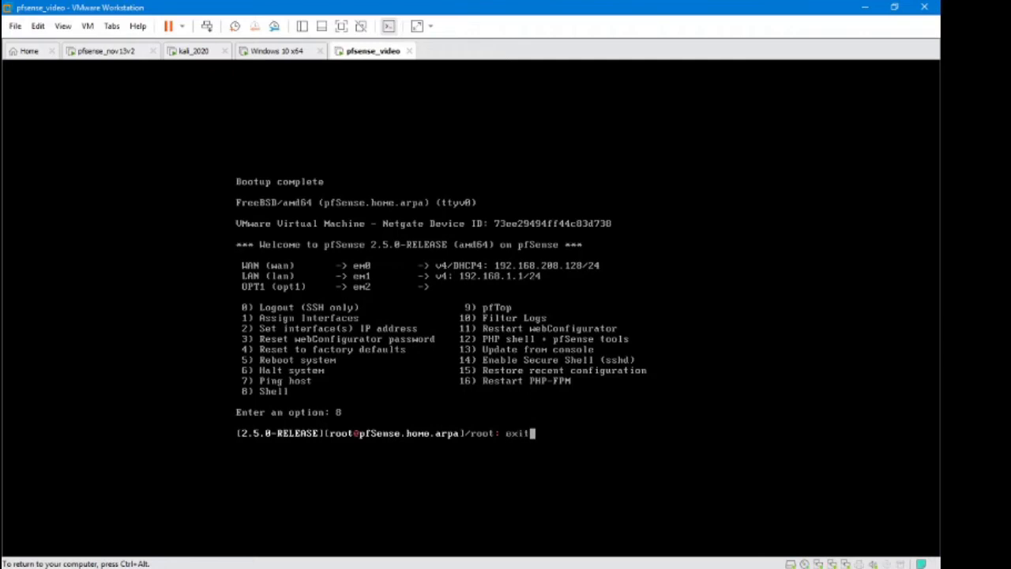
key("Return")
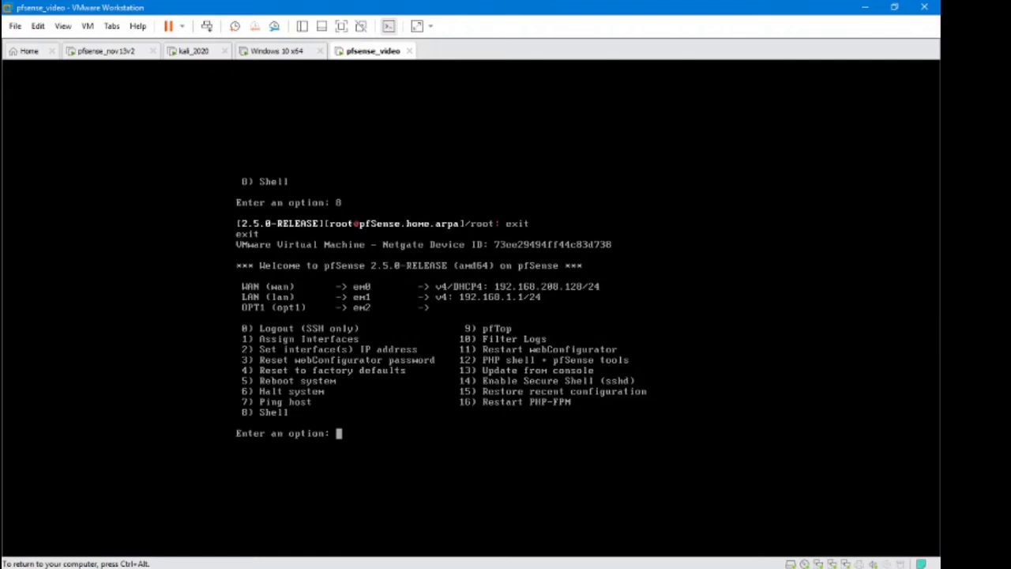
mouse_move(506, 297)
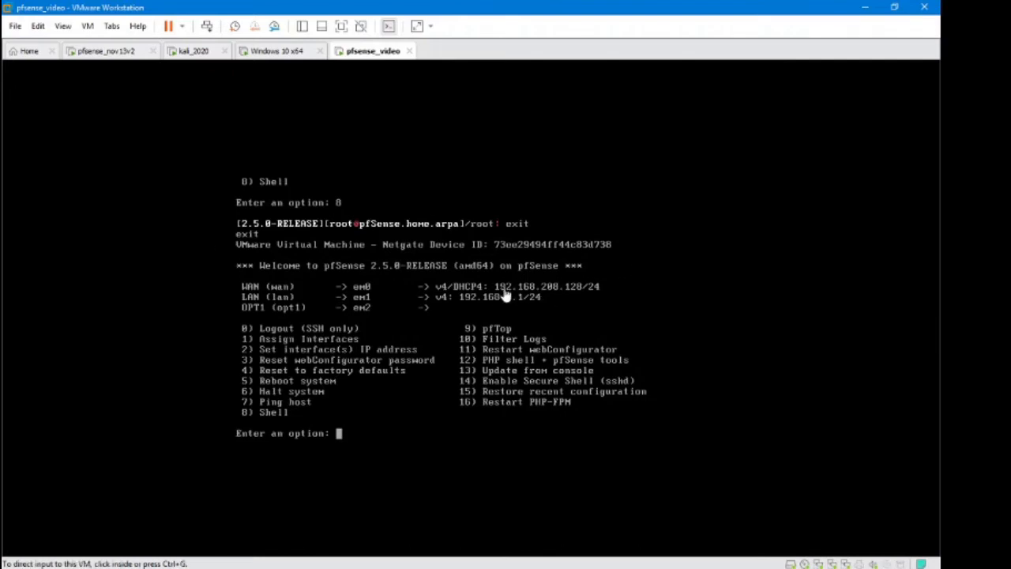
mouse_move(518, 297)
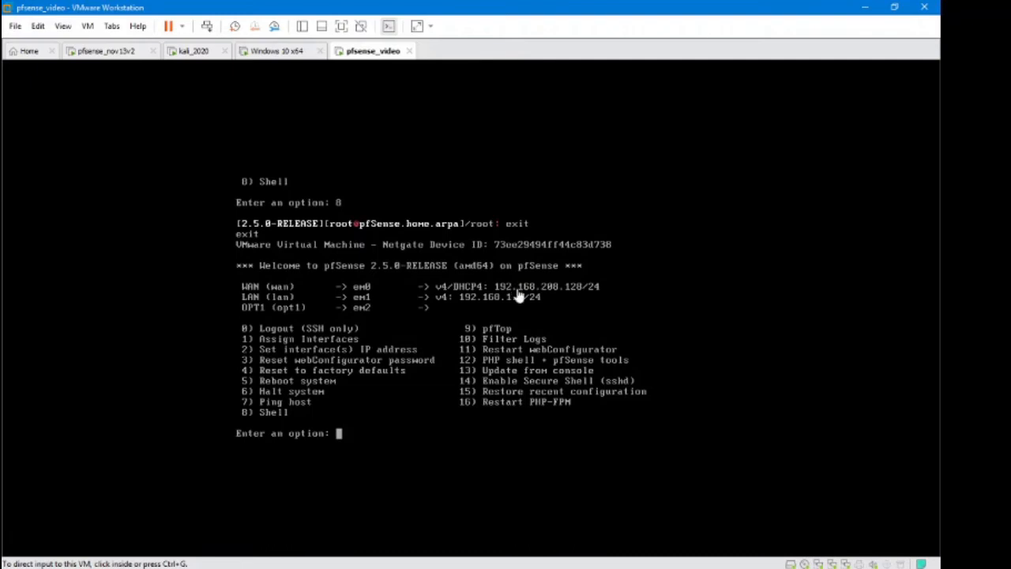
mouse_move(490, 304)
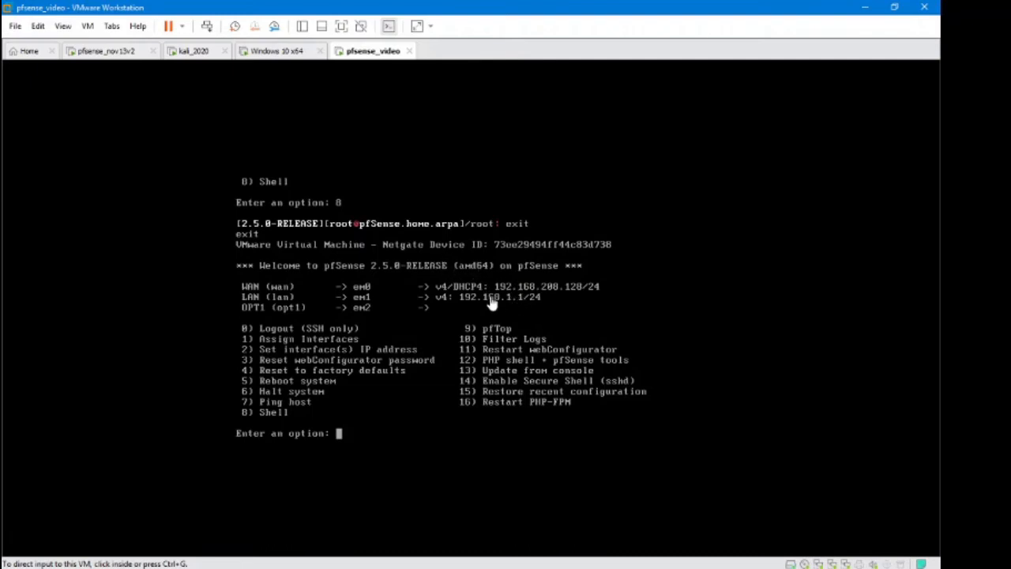
left_click(89, 25)
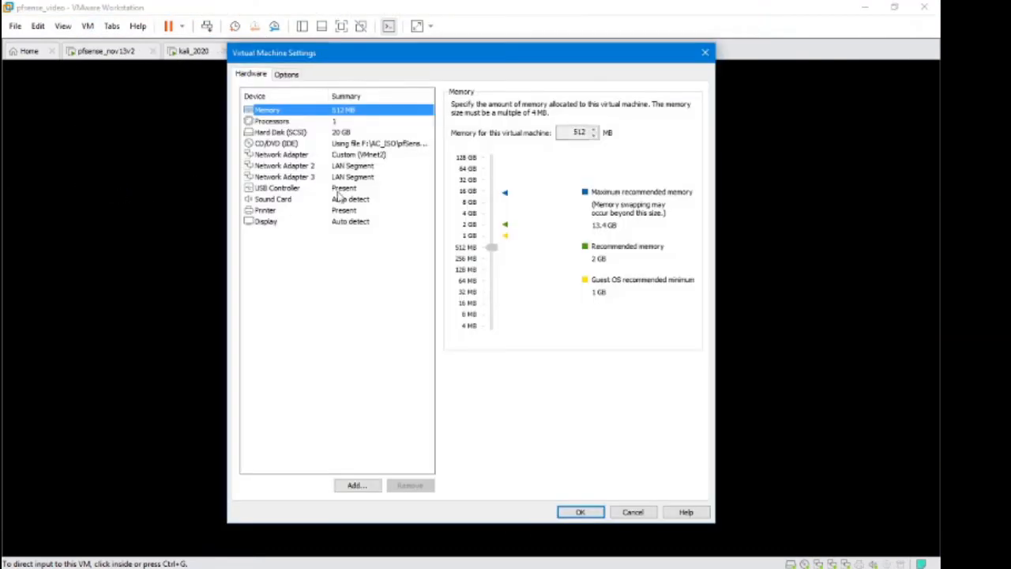
left_click(281, 155)
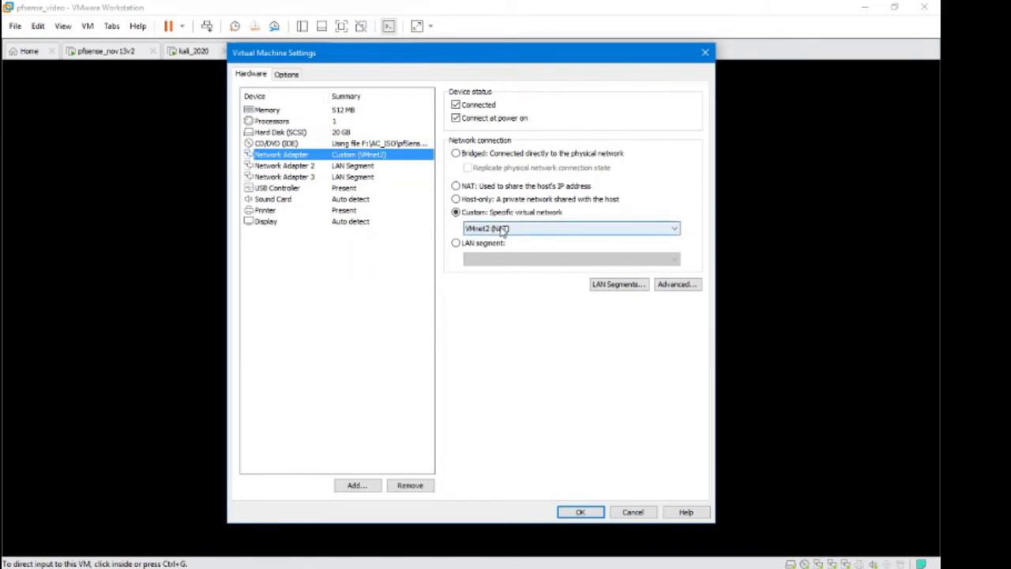
mouse_move(524, 234)
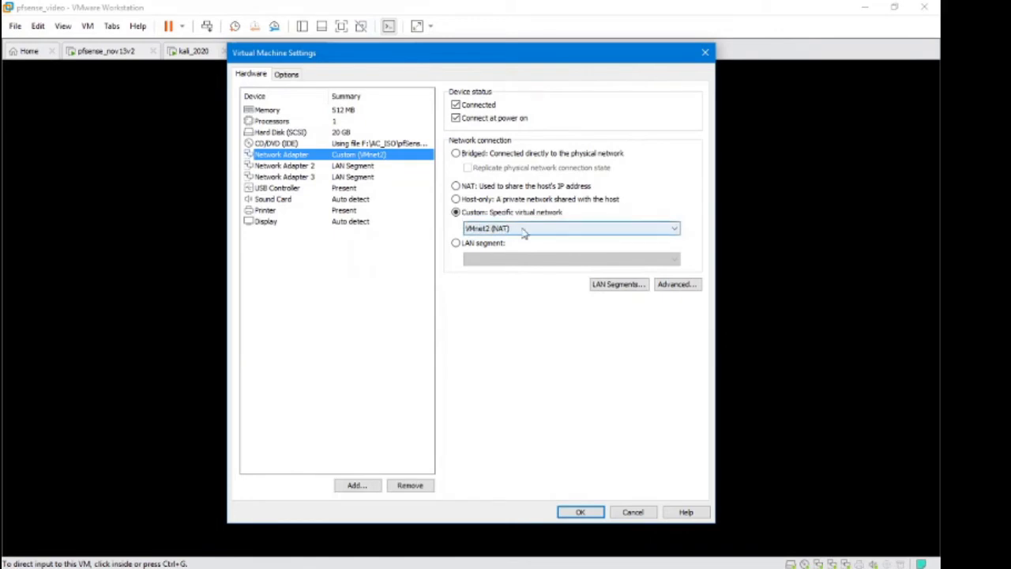
mouse_move(522, 230)
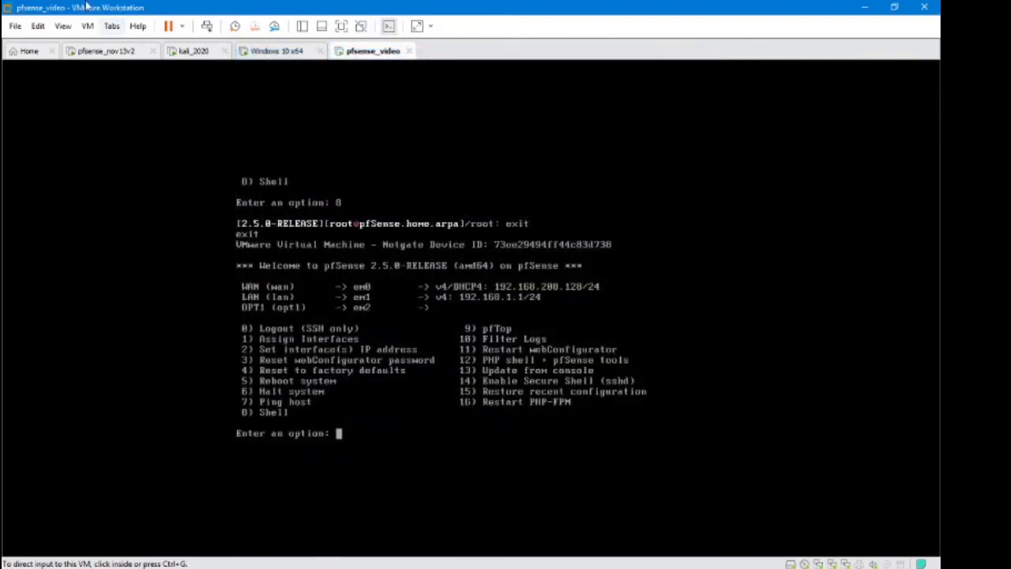
left_click(38, 25)
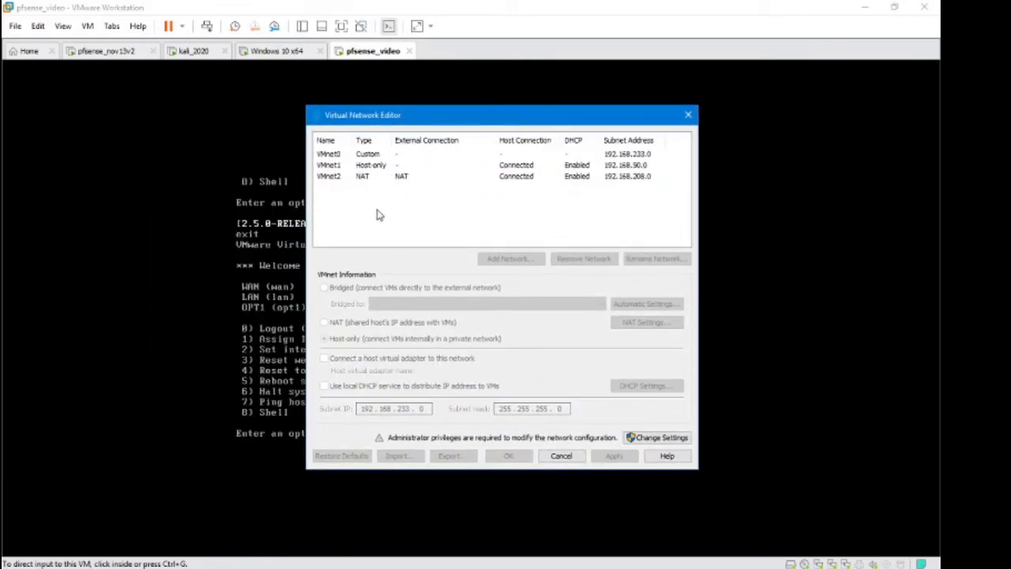
left_click(362, 176)
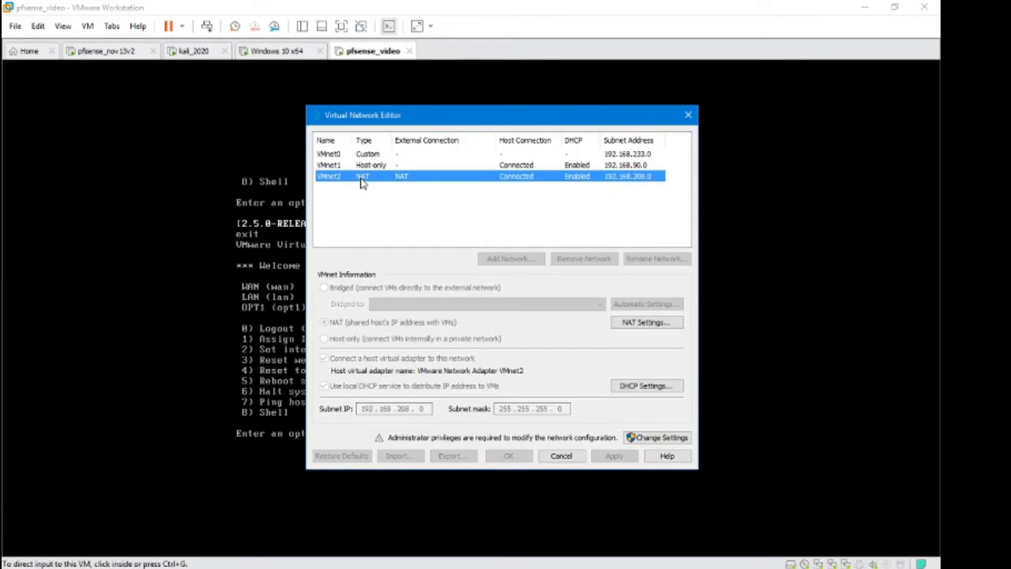
left_click(561, 455)
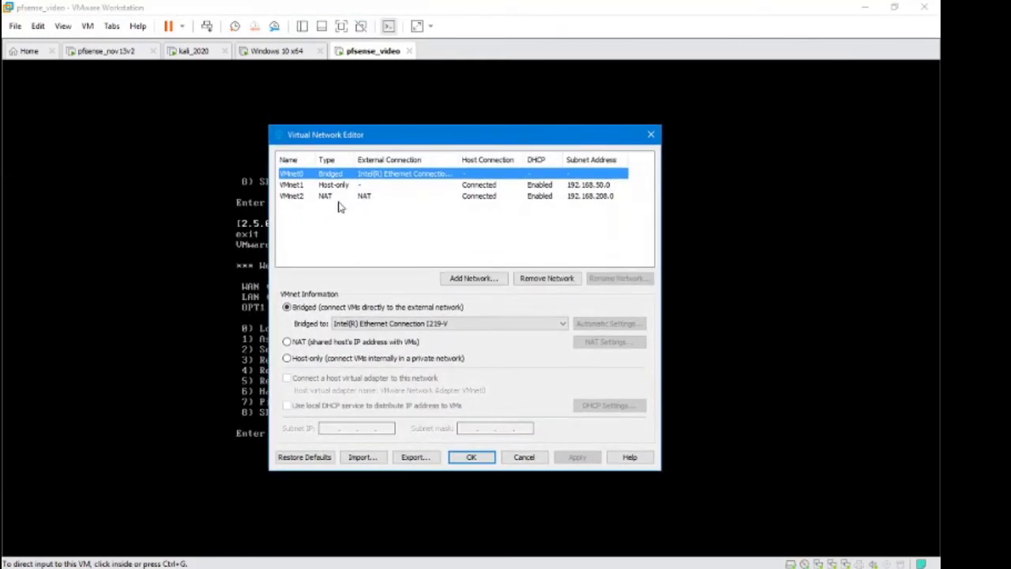
left_click(316, 196)
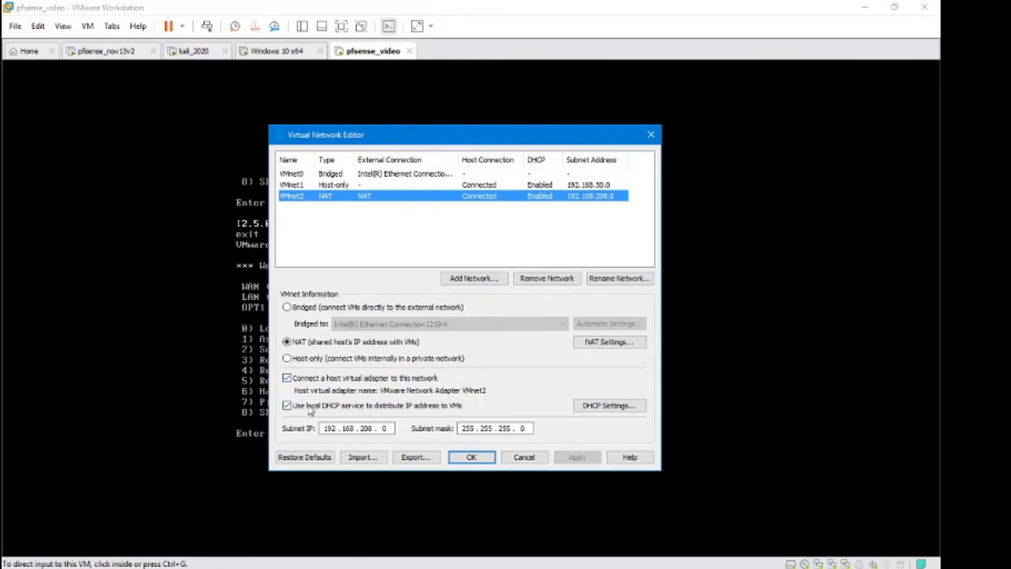
mouse_move(340, 411)
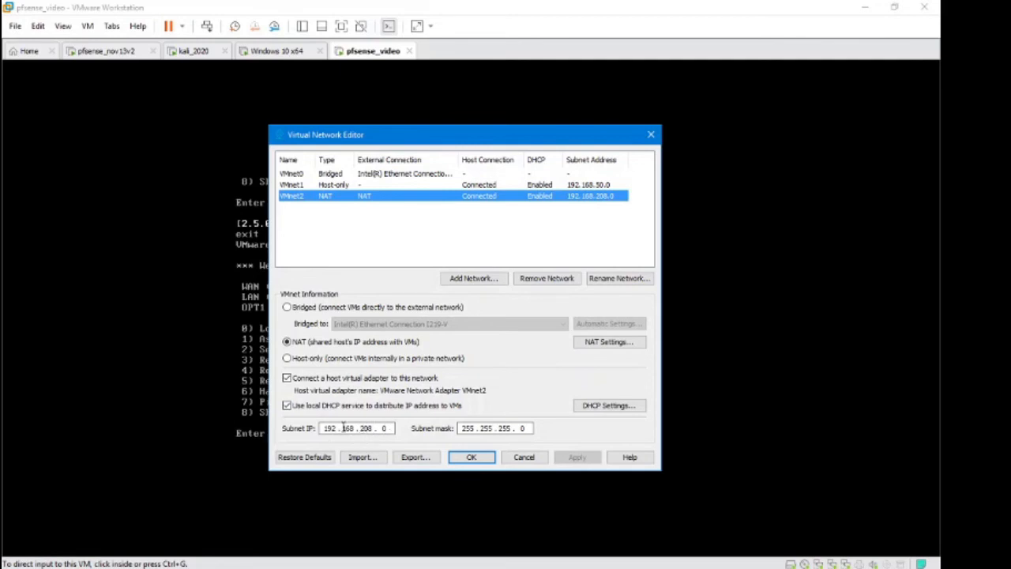
mouse_move(446, 420)
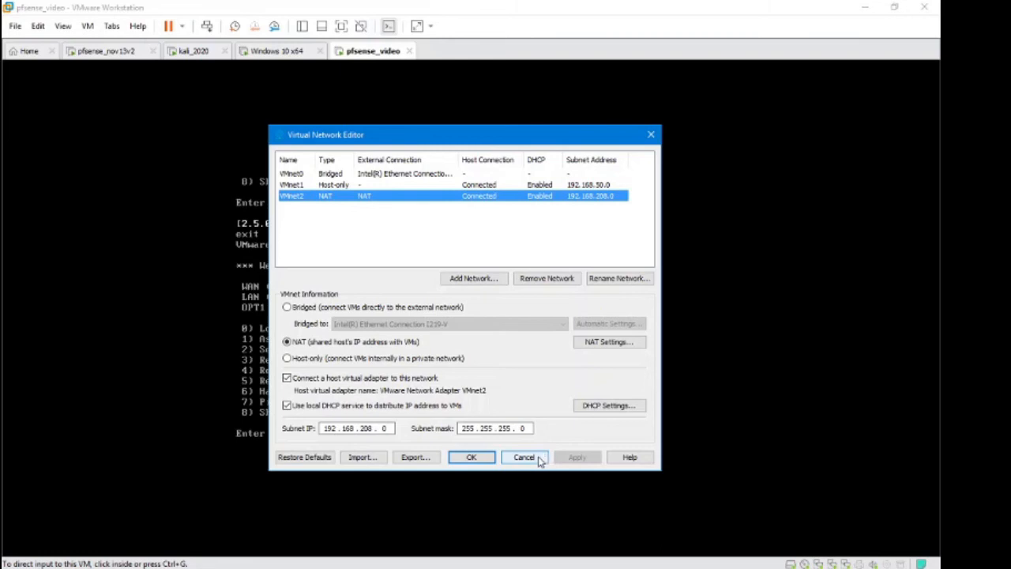
left_click(525, 456)
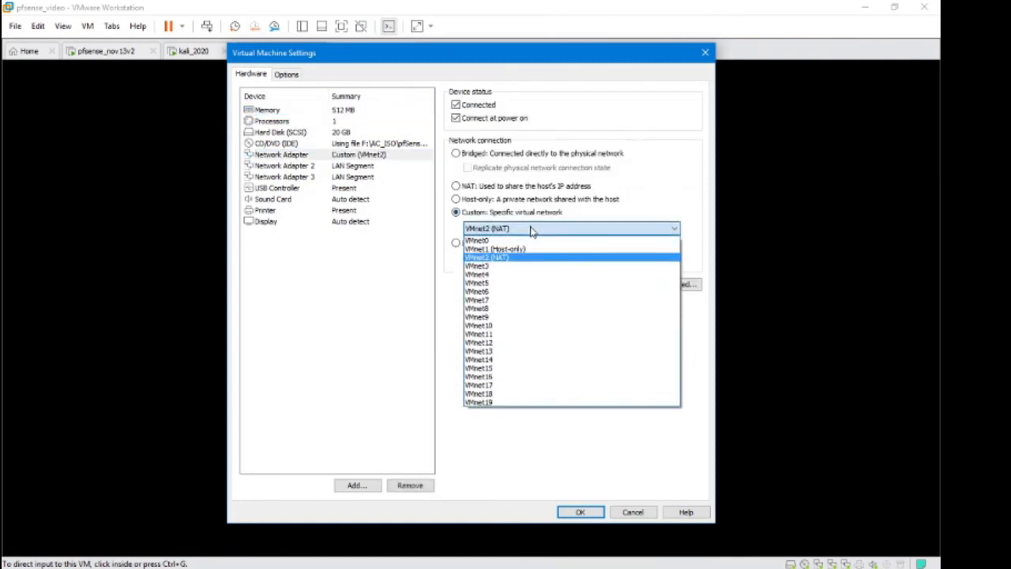
left_click(486, 257)
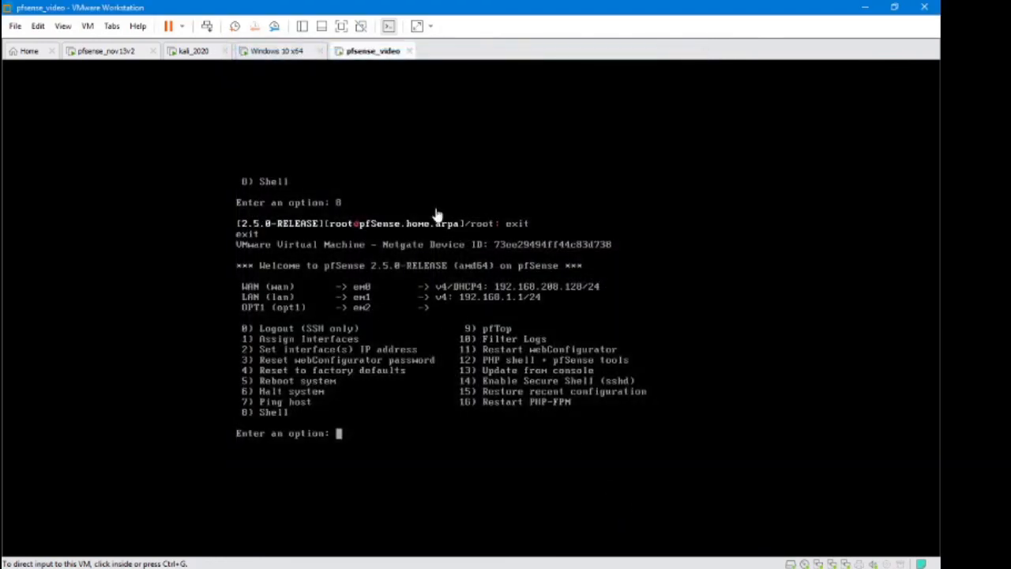
left_click(439, 215)
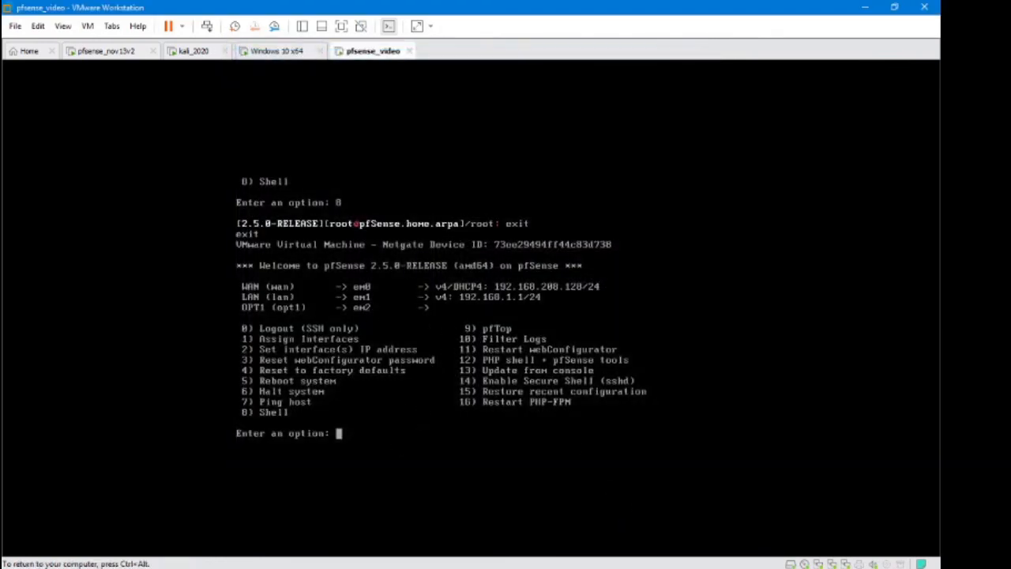
type("5")
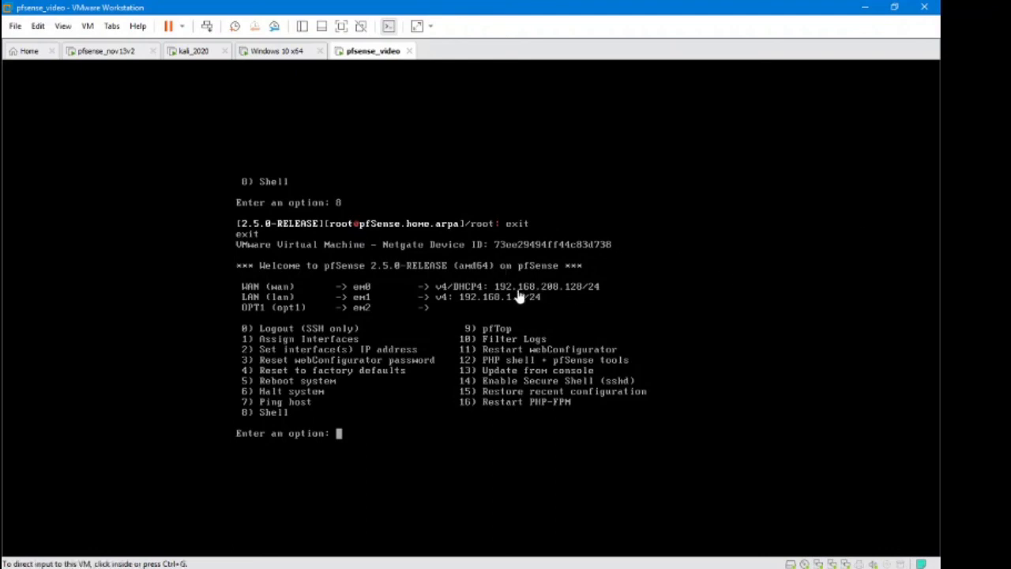
mouse_move(493, 319)
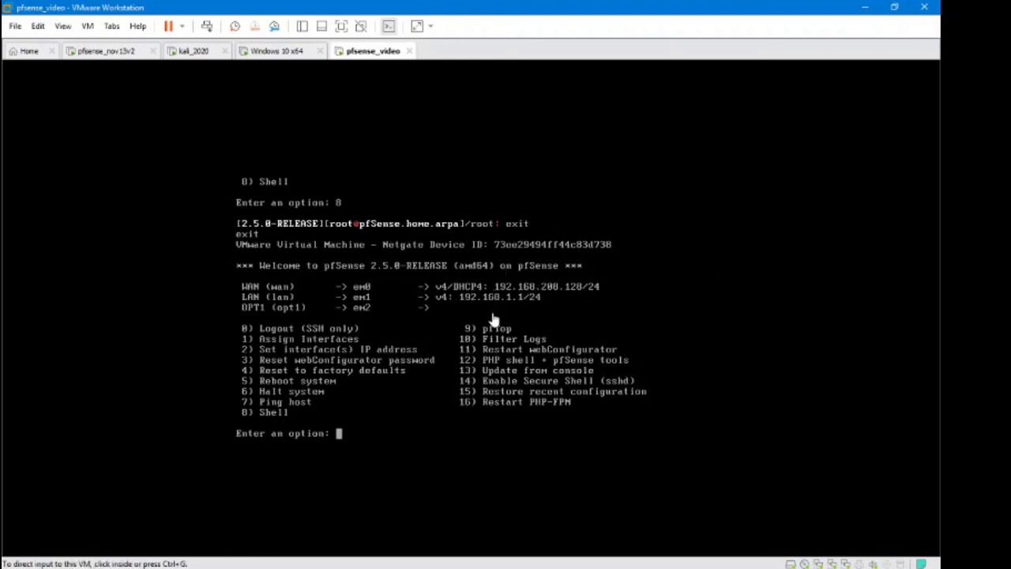